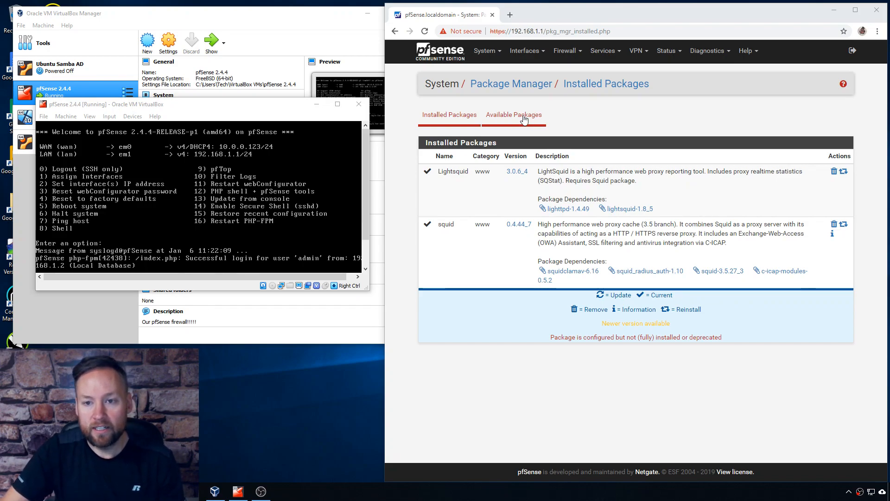
- Open Status > Squid Proxy Reports and scroll to the Reporting Settings and Scheduler options
{"action": "left_click", "coordinate": [513, 114]}
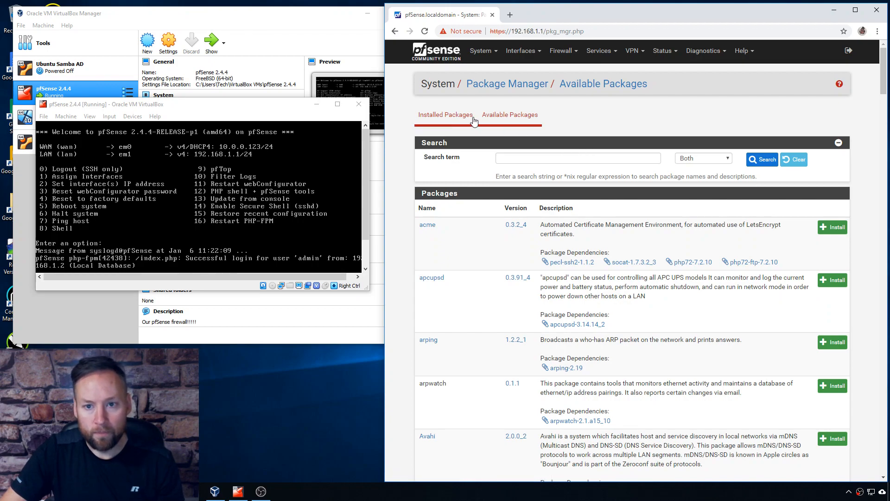
{"action": "left_click", "coordinate": [446, 114]}
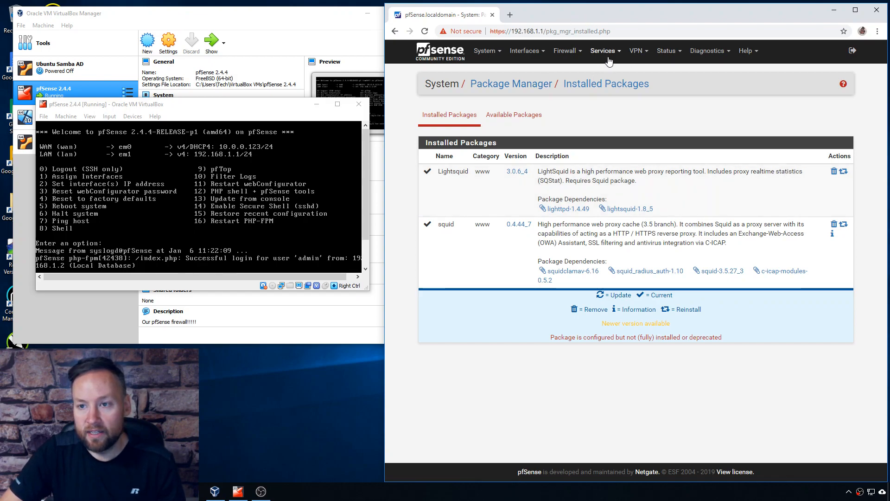
{"action": "mouse_move", "coordinate": [666, 50]}
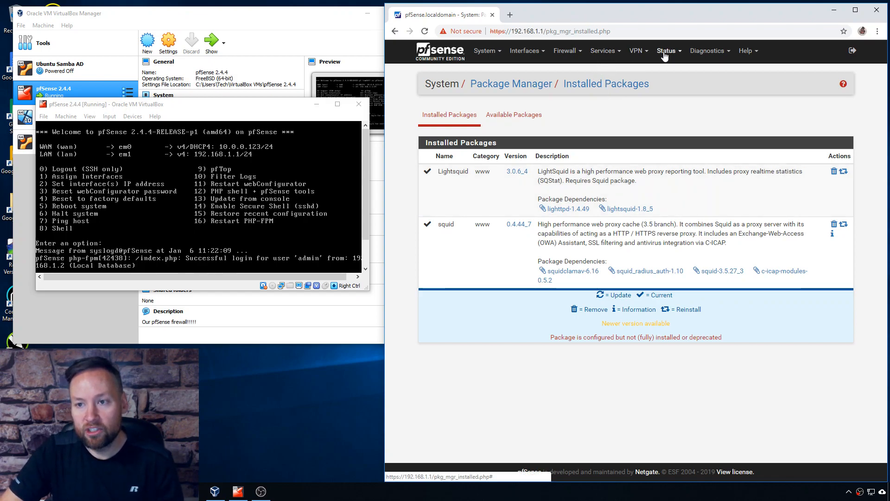
{"action": "left_click", "coordinate": [667, 50]}
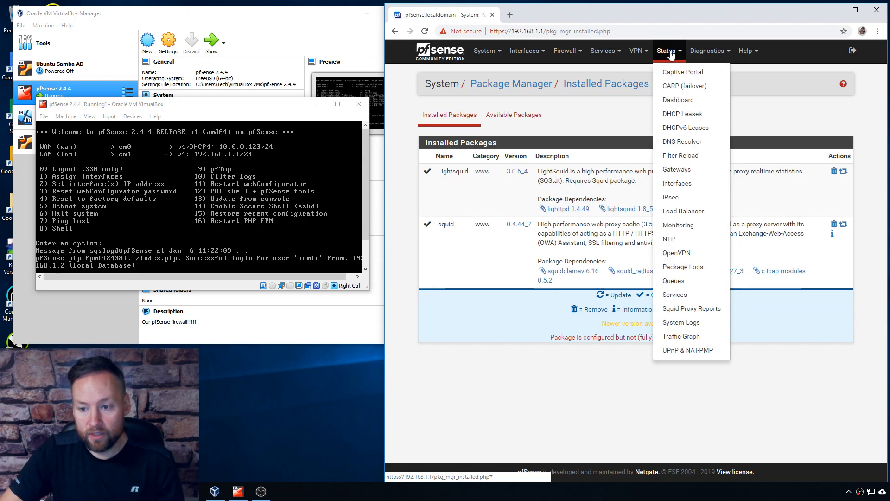
{"action": "mouse_move", "coordinate": [687, 312]}
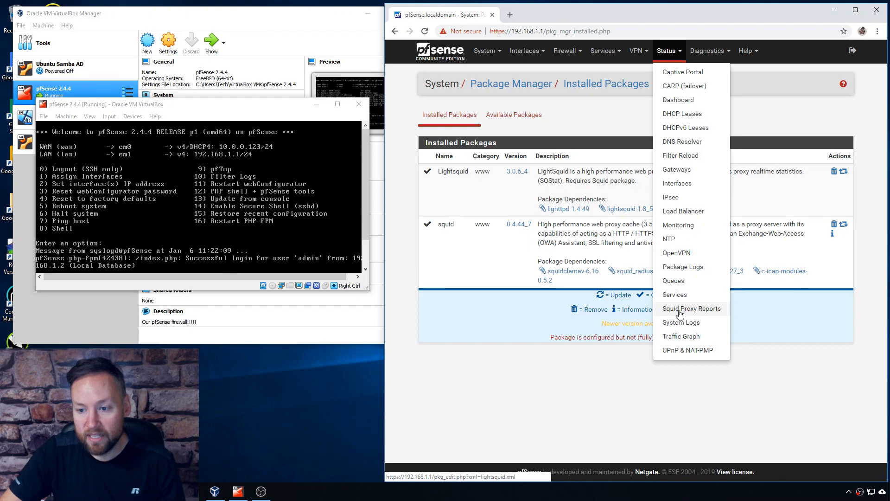
{"action": "left_click", "coordinate": [691, 308]}
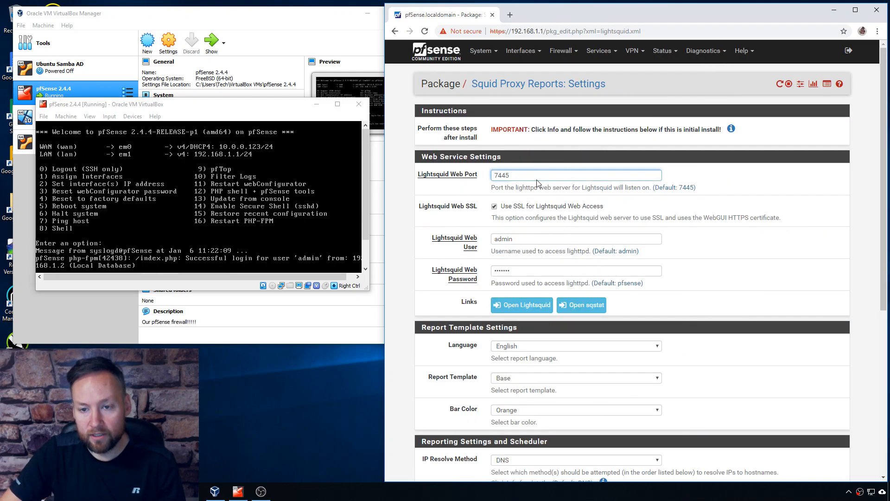
{"action": "left_click", "coordinate": [575, 175]}
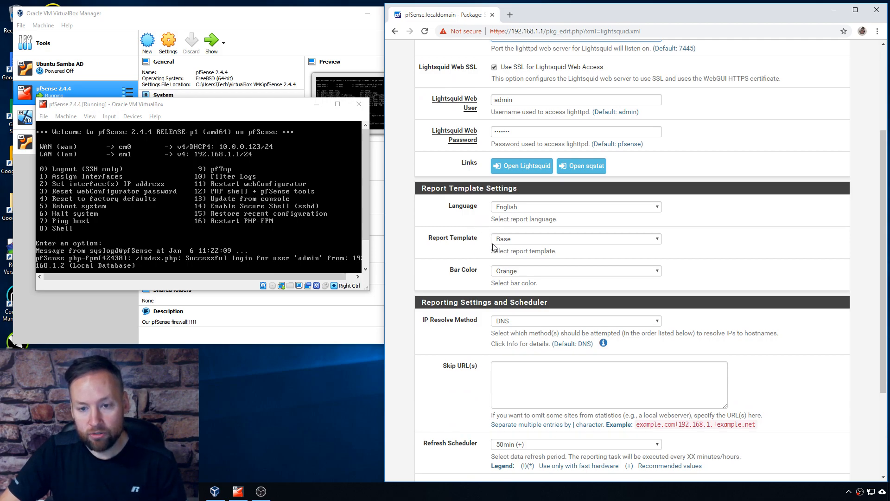
{"action": "scroll", "scroll_direction": "down", "scroll_amount": 3}
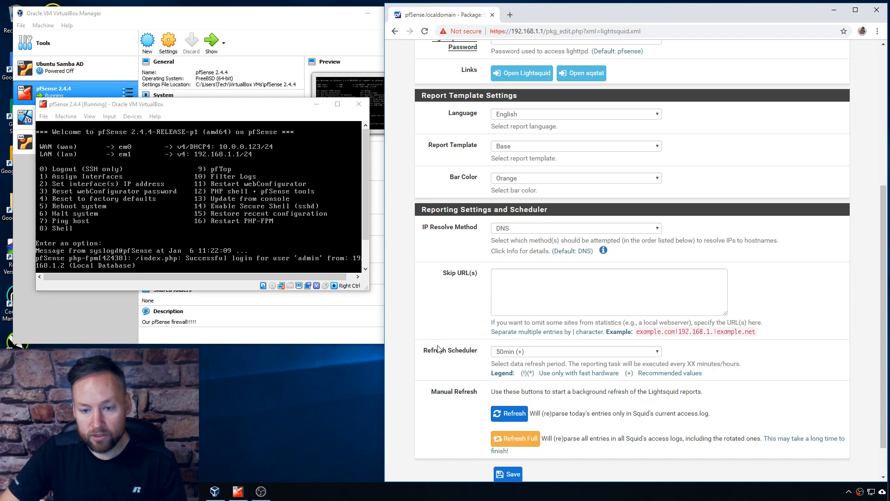
{"action": "scroll", "scroll_direction": "down", "scroll_amount": 3}
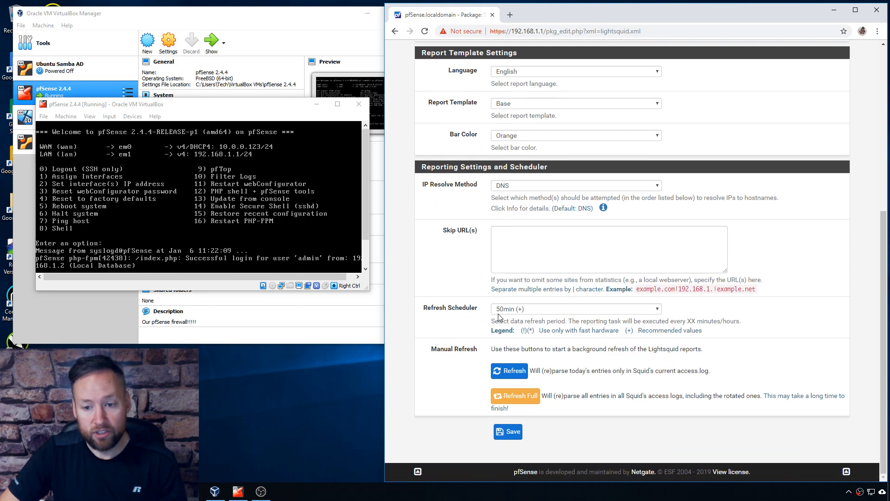
{"action": "mouse_move", "coordinate": [535, 317]}
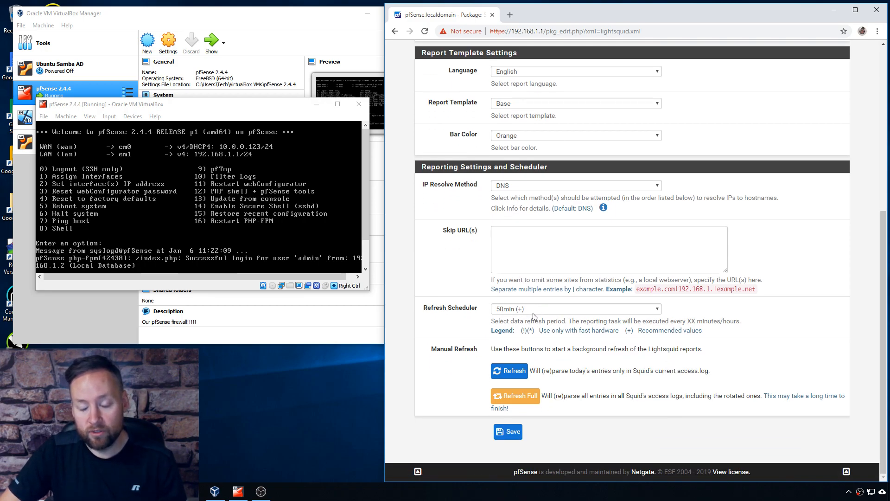
- View the Refresh Scheduler intervals, from none to 24 hours, with 50 minutes still selected
{"action": "left_click", "coordinate": [575, 308]}
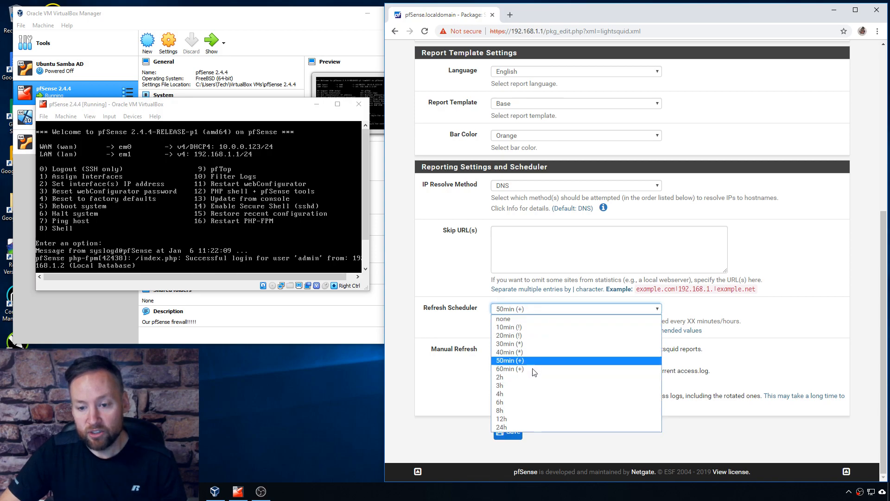
{"action": "mouse_move", "coordinate": [526, 360]}
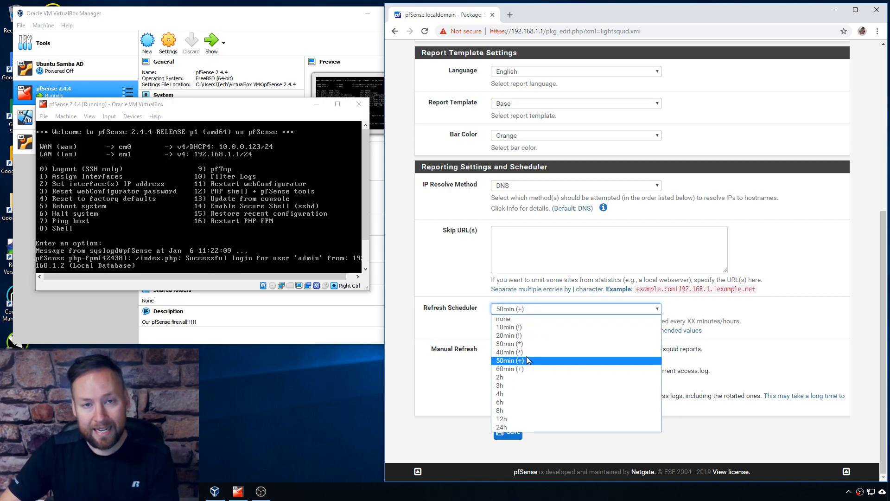
{"action": "mouse_move", "coordinate": [509, 352]}
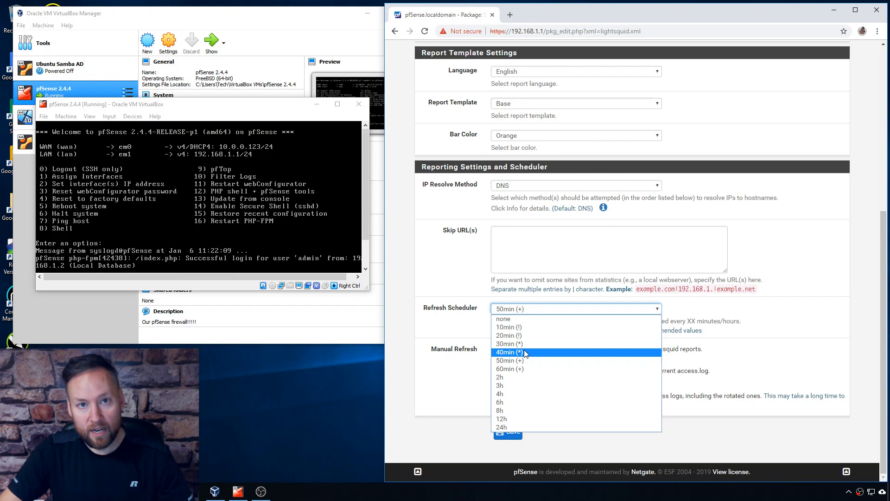
{"action": "mouse_move", "coordinate": [523, 344]}
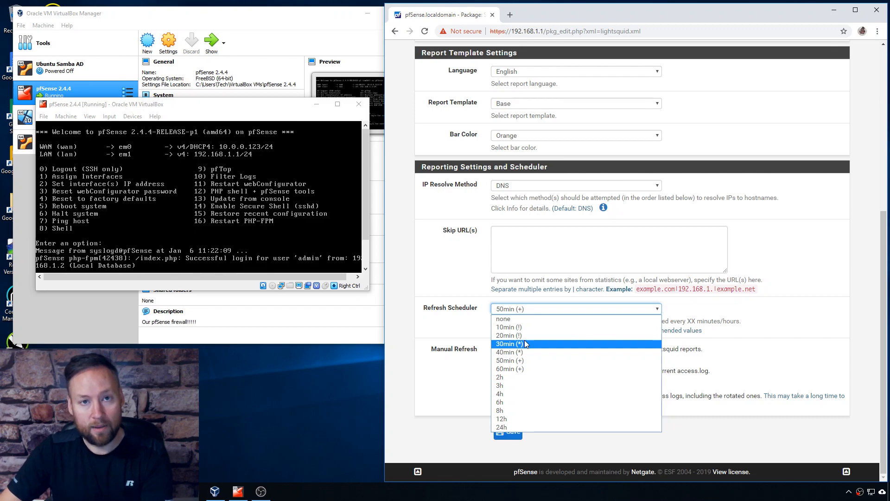
{"action": "mouse_move", "coordinate": [503, 377]}
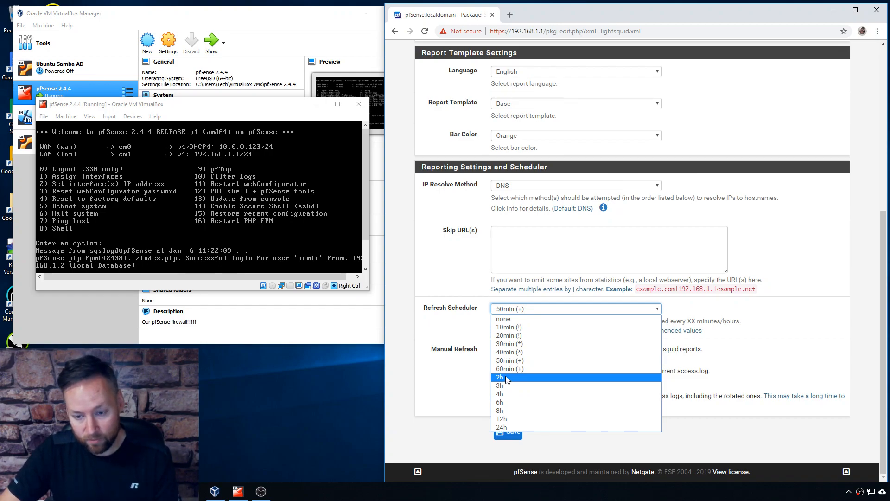
{"action": "mouse_move", "coordinate": [509, 369]}
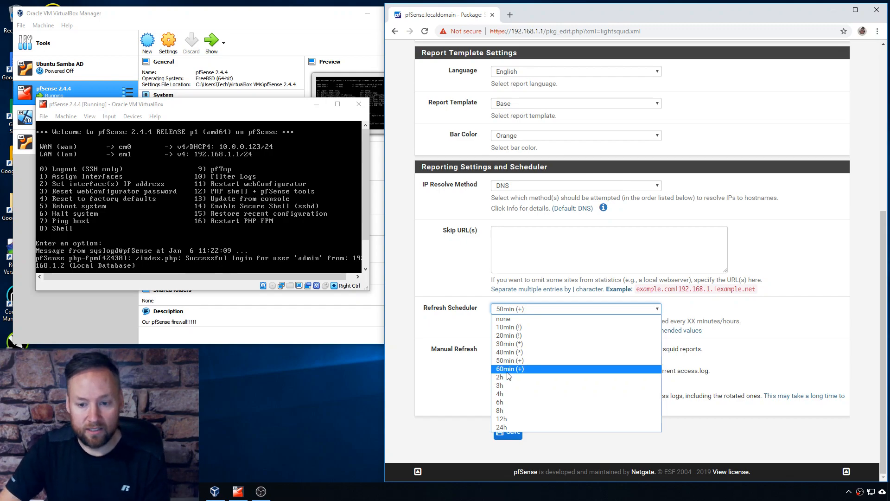
{"action": "mouse_move", "coordinate": [500, 376]}
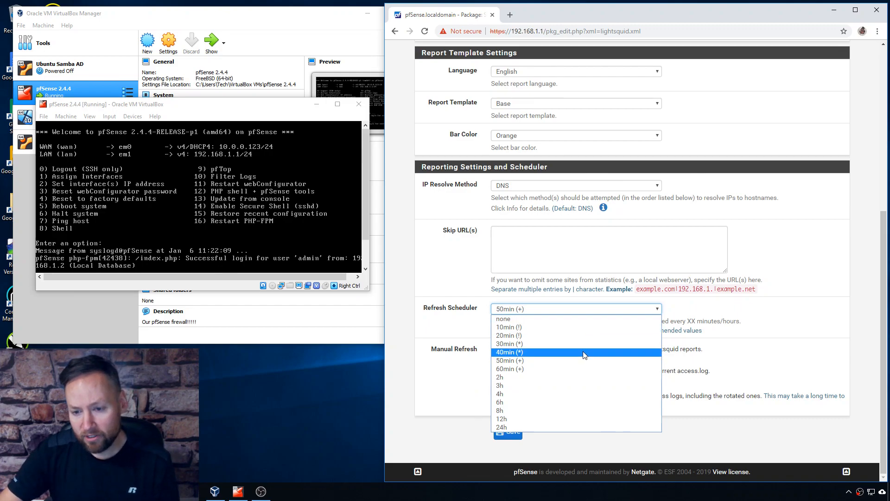
{"action": "mouse_move", "coordinate": [509, 327]}
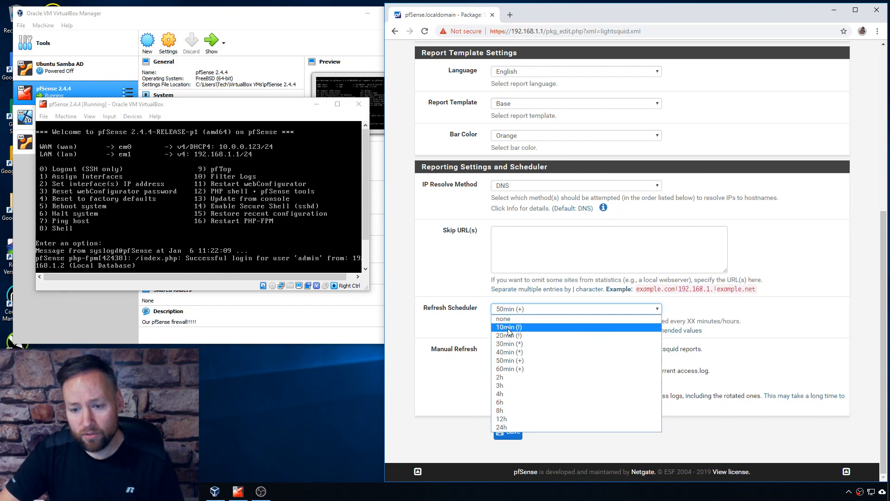
{"action": "mouse_move", "coordinate": [509, 335]}
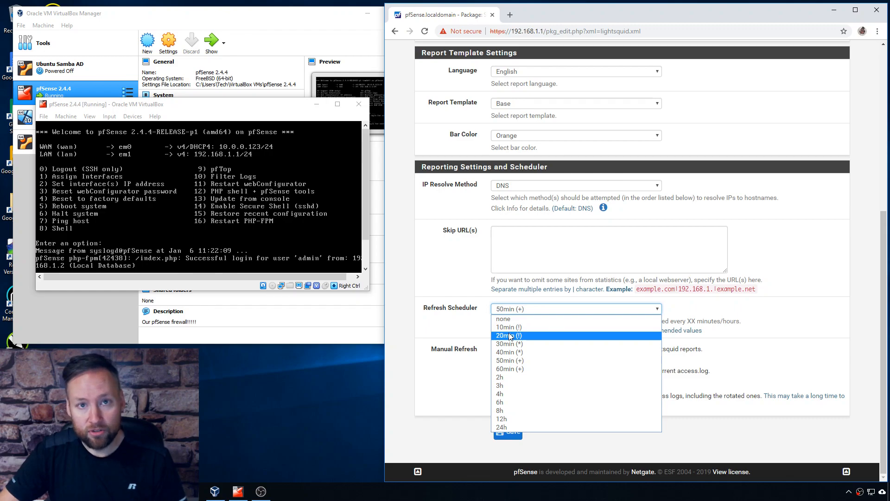
{"action": "mouse_move", "coordinate": [509, 327]}
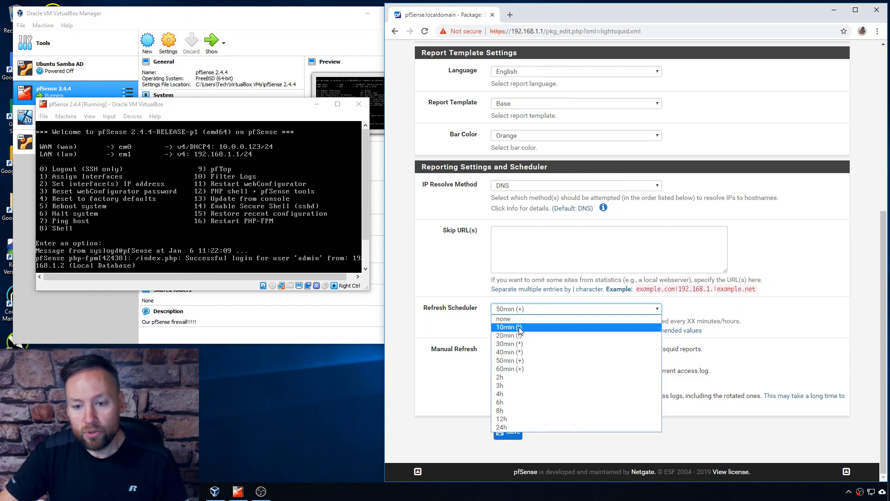
{"action": "mouse_move", "coordinate": [528, 346]}
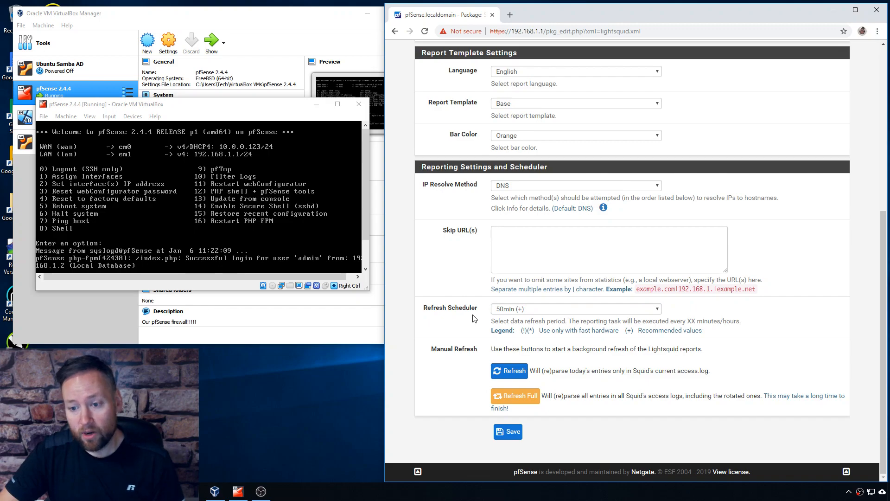
{"action": "mouse_move", "coordinate": [524, 312]}
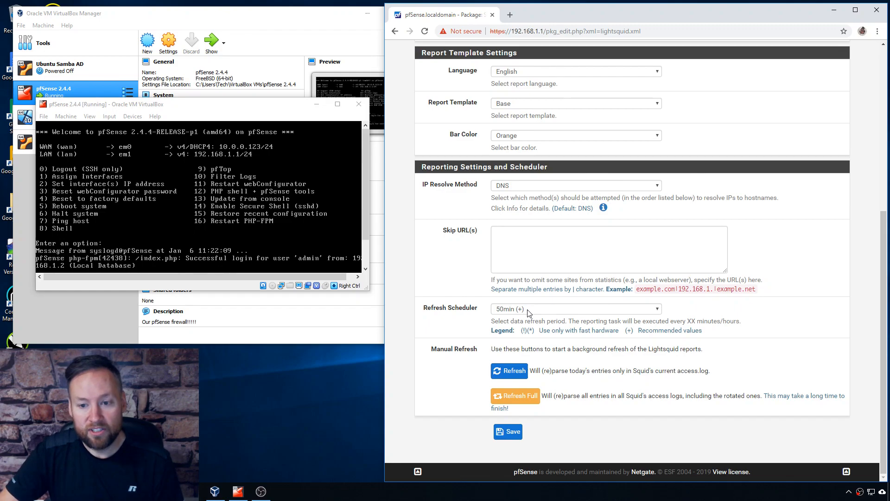
{"action": "left_click", "coordinate": [574, 308]}
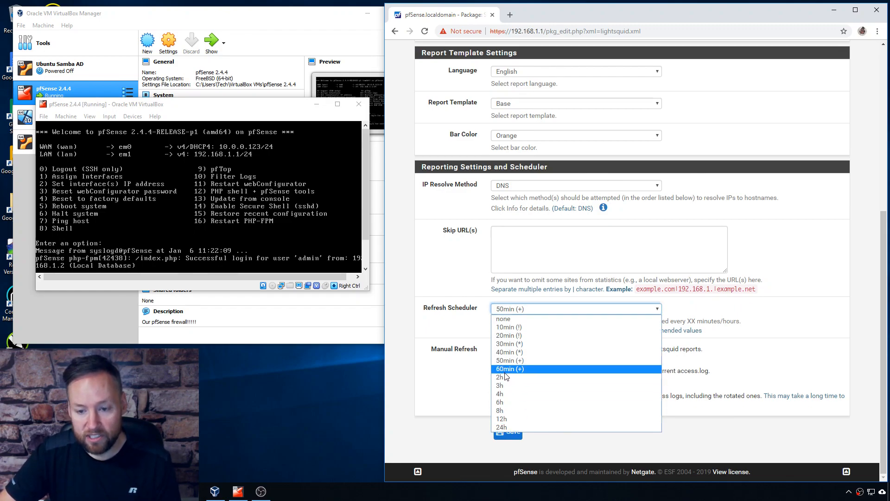
- Set the Refresh Scheduler to 2h and save the report settings
{"action": "left_click", "coordinate": [499, 385]}
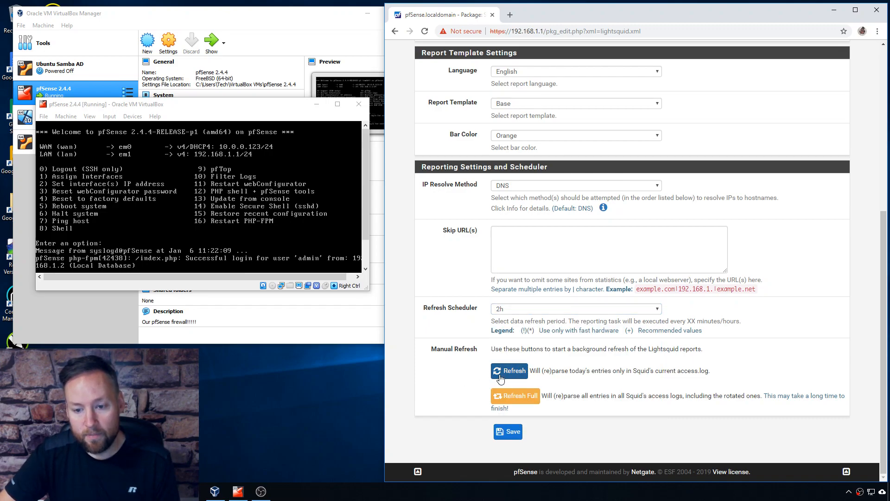
{"action": "mouse_move", "coordinate": [605, 379]}
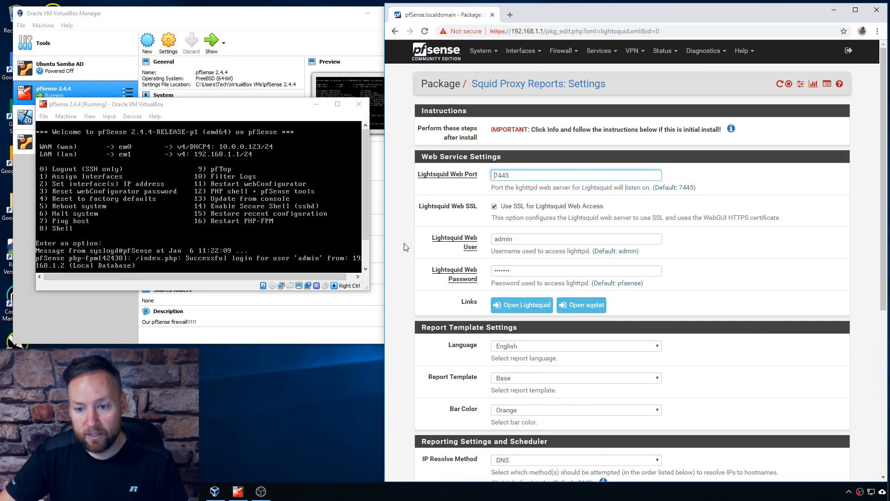
{"action": "left_click", "coordinate": [575, 175]}
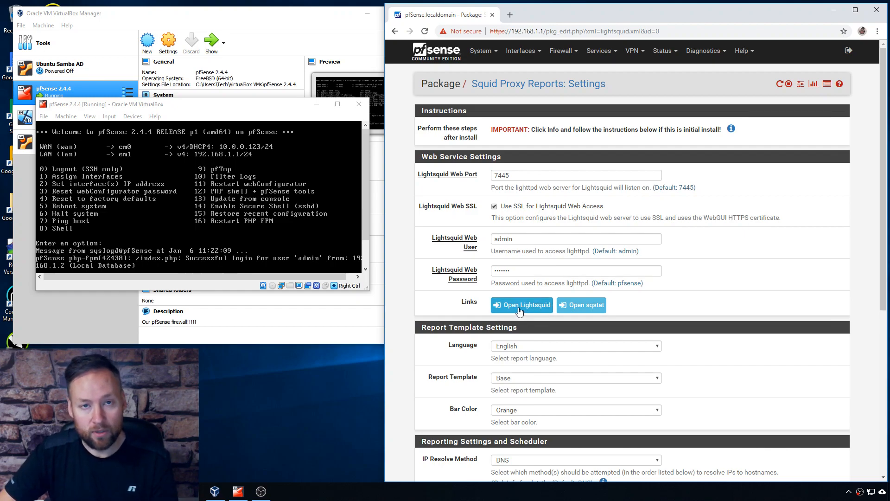
{"action": "mouse_move", "coordinate": [404, 291]}
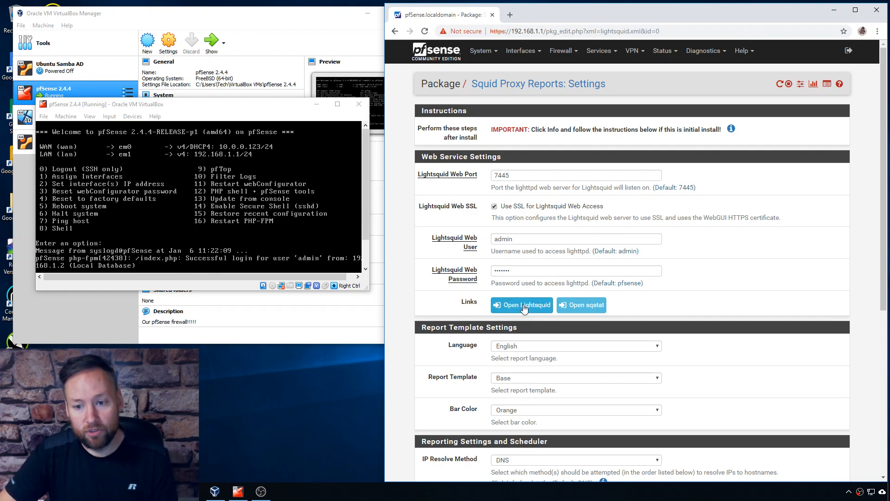
- Launch the LightSquid report site showing January 2019 traffic for the 5th and 6th
{"action": "left_click", "coordinate": [521, 305]}
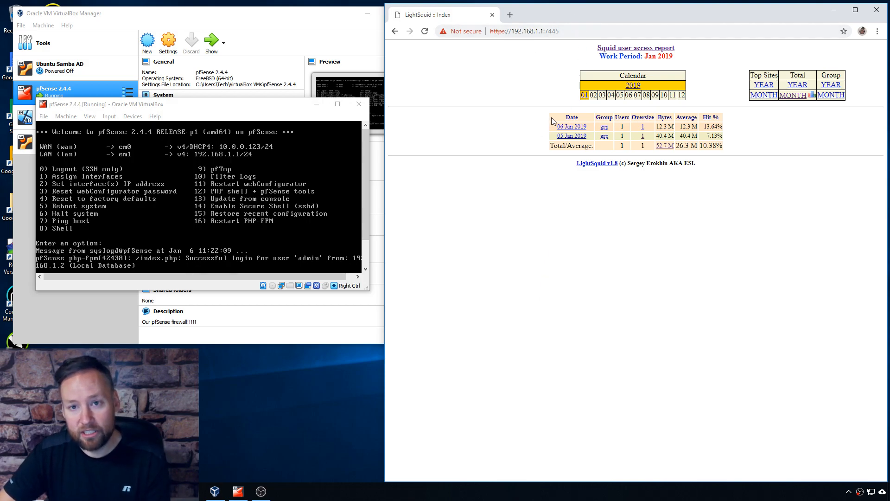
{"action": "mouse_move", "coordinate": [531, 159]}
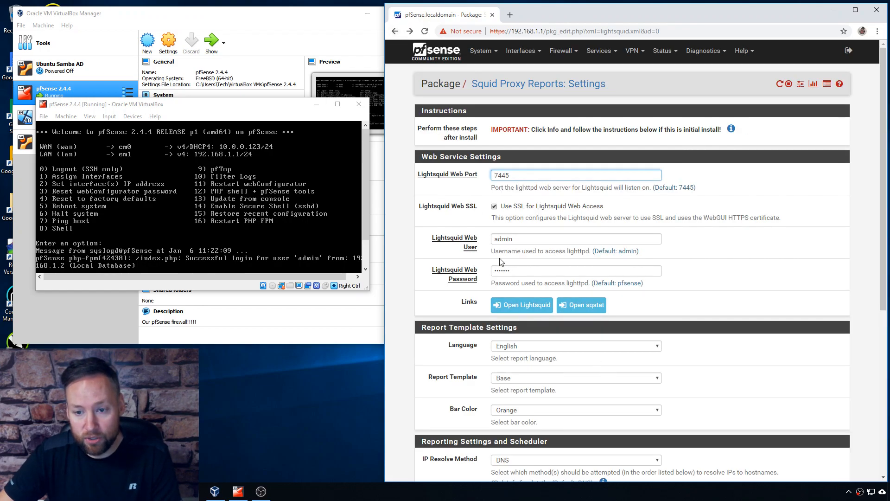
{"action": "mouse_move", "coordinate": [601, 286]}
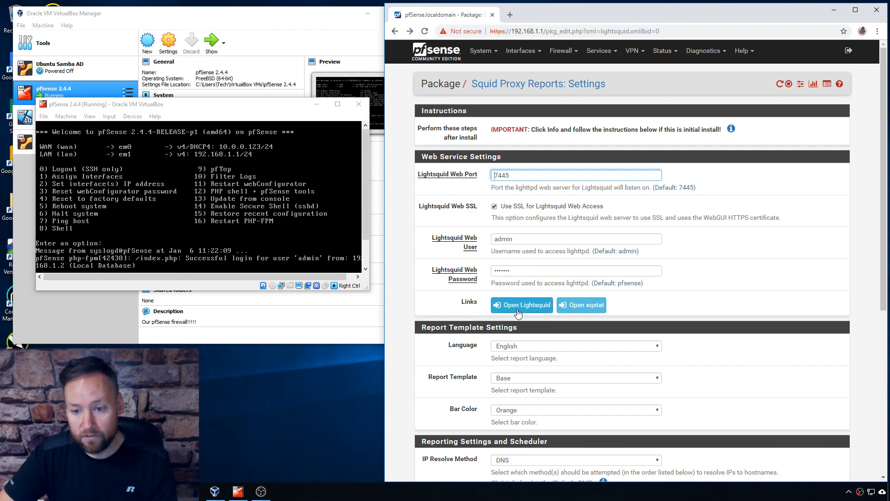
{"action": "left_click", "coordinate": [521, 305]}
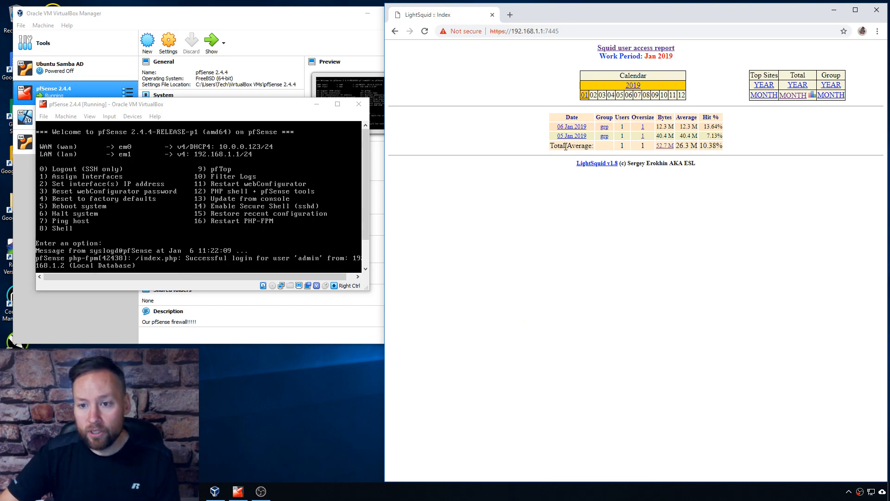
{"action": "mouse_move", "coordinate": [572, 70]}
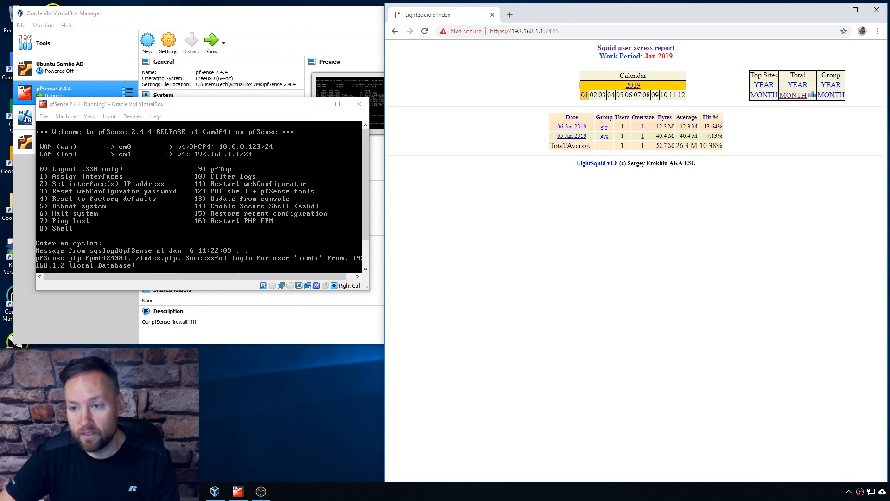
- Open the January 2019 Whole MONTH report listing 192.168.1.100 with 52.7 M traffic
{"action": "left_click", "coordinate": [583, 95]}
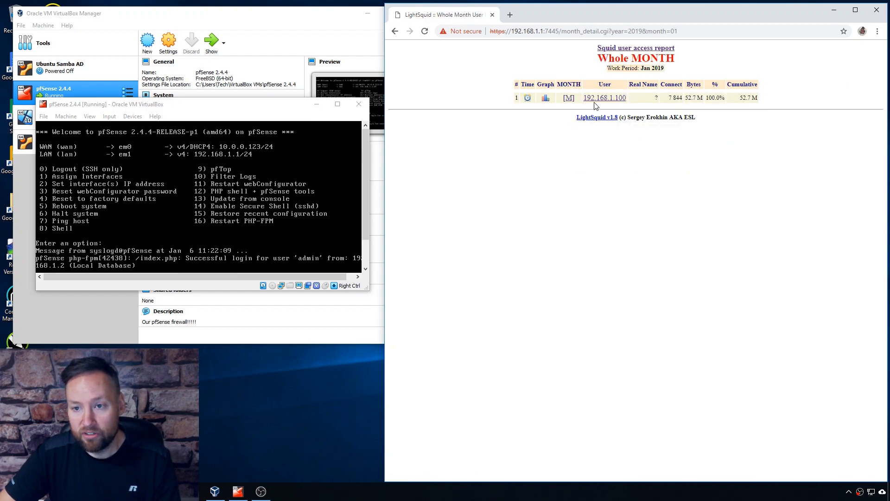
{"action": "mouse_move", "coordinate": [654, 101]}
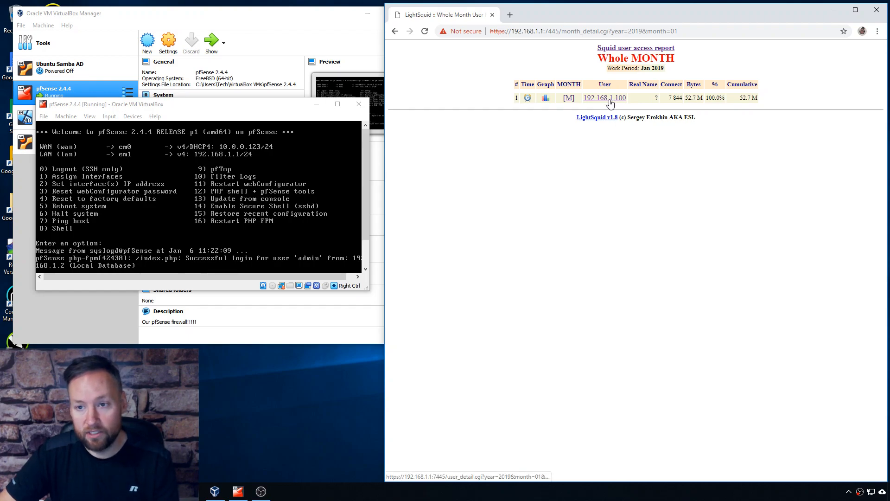
- Open the User Detail page for 192.168.1.100, ranking January 2019 sites by traffic
{"action": "left_click", "coordinate": [604, 98]}
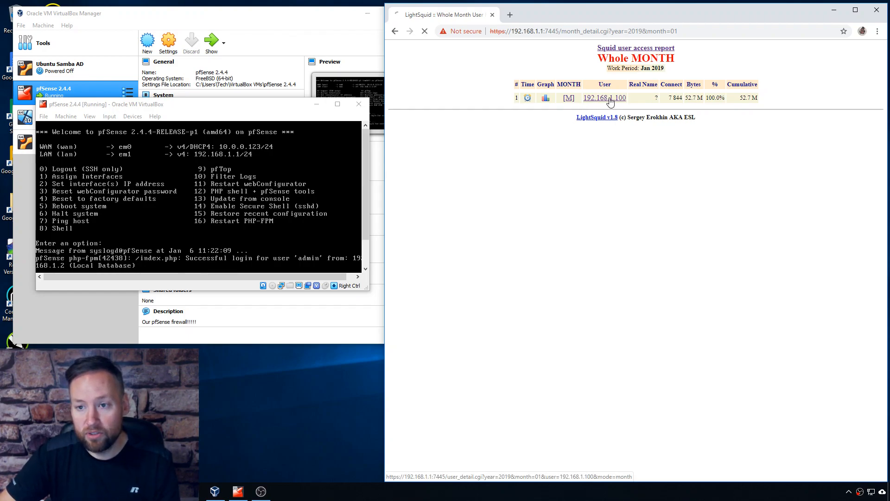
{"action": "left_click", "coordinate": [604, 97]}
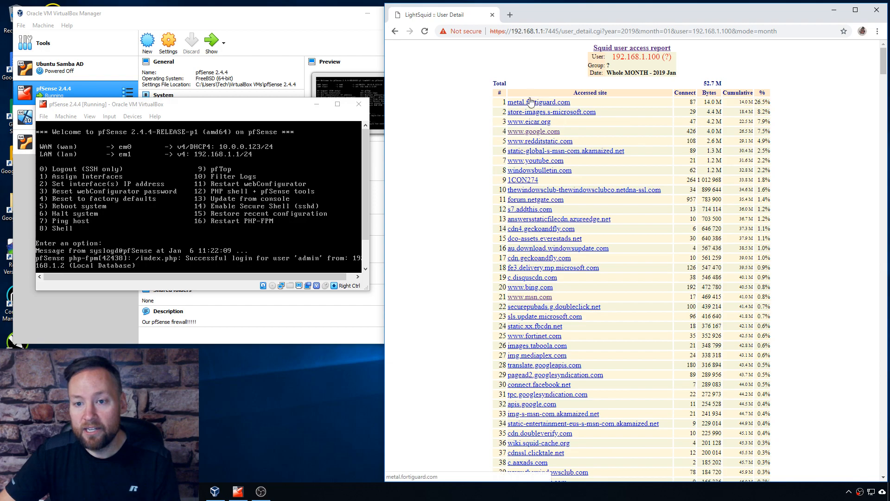
{"action": "mouse_move", "coordinate": [491, 108]}
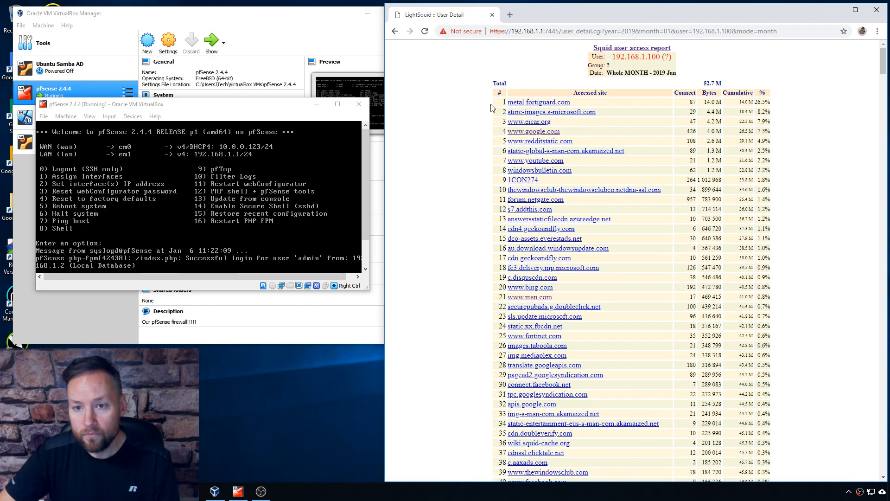
{"action": "mouse_move", "coordinate": [675, 107]}
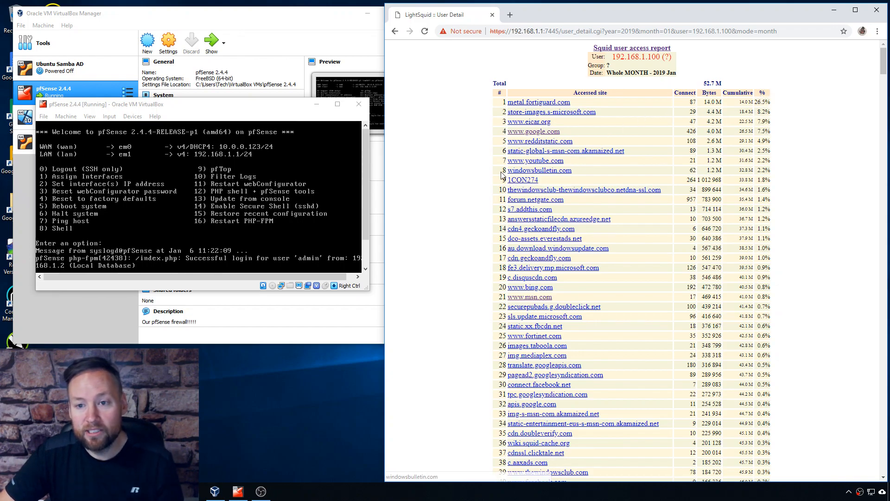
{"action": "left_click", "coordinate": [395, 31]}
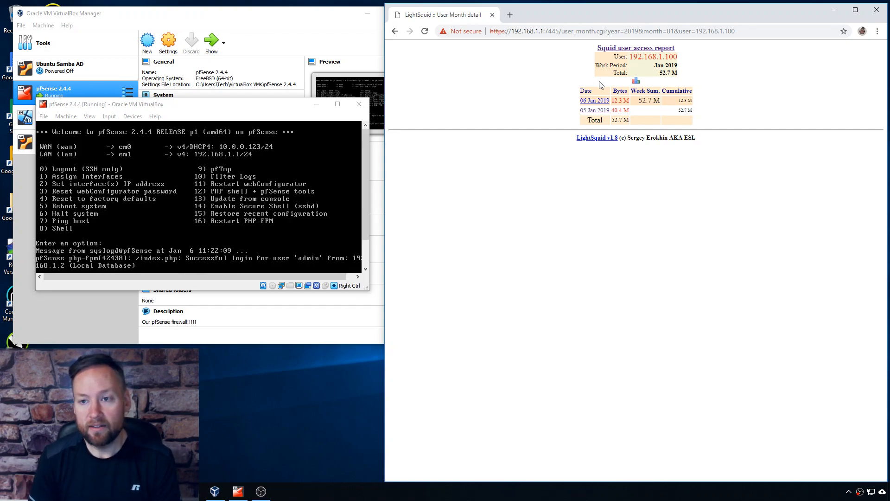
{"action": "mouse_move", "coordinate": [556, 48]}
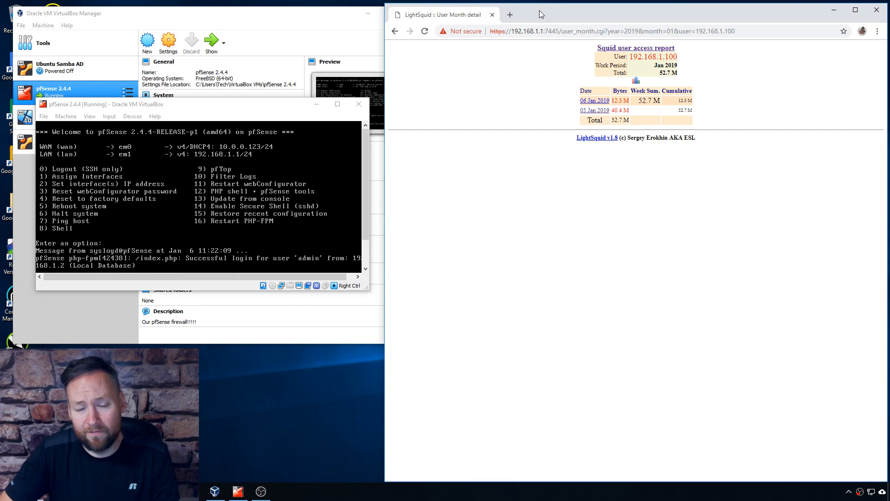
{"action": "mouse_move", "coordinate": [506, 95]}
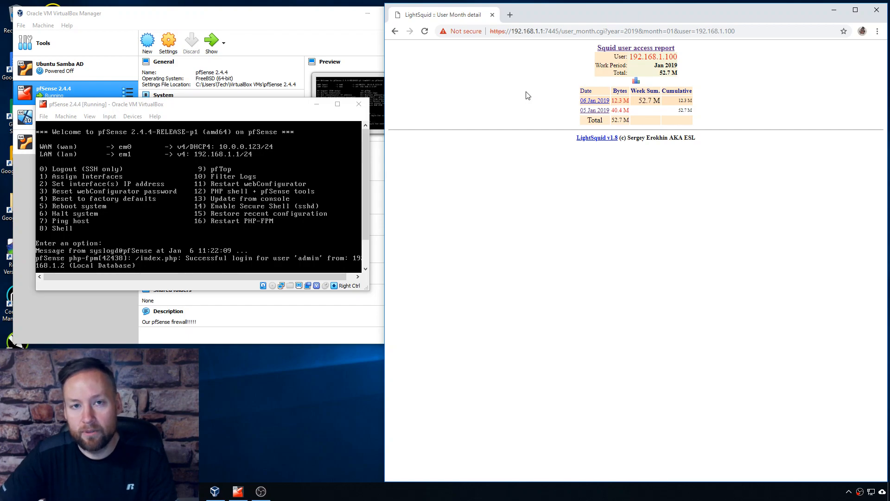
{"action": "mouse_move", "coordinate": [516, 54]}
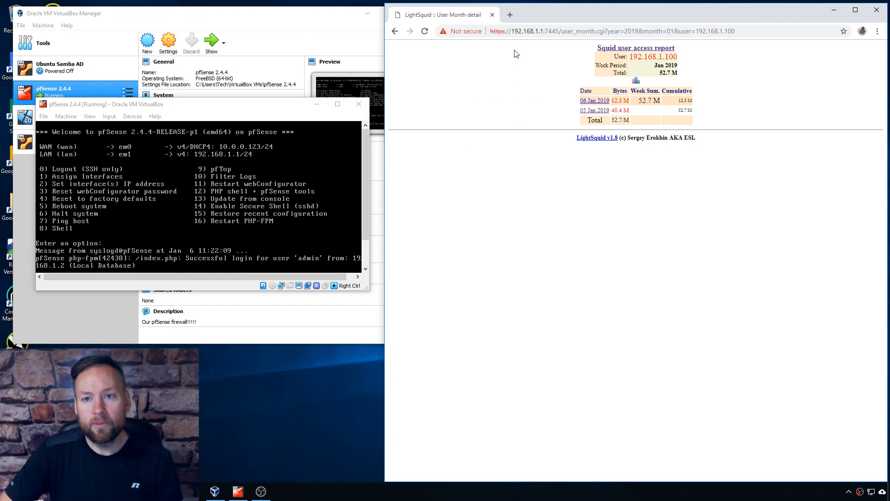
{"action": "mouse_move", "coordinate": [590, 18]}
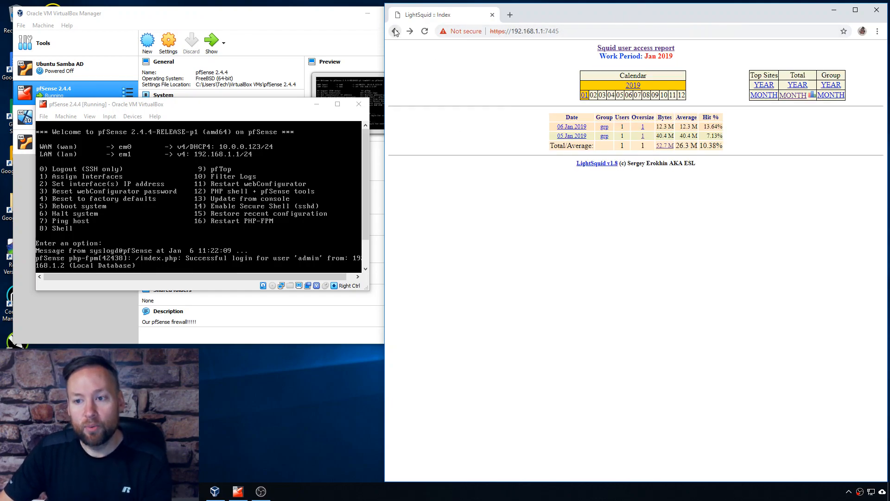
- Return to pfSense and go to the Services > Squid Proxy Server settings
{"action": "left_click", "coordinate": [394, 31]}
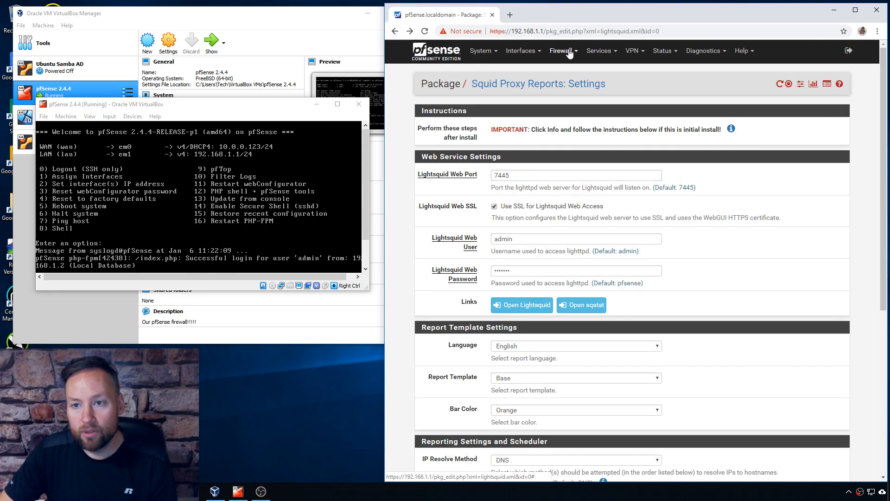
{"action": "left_click", "coordinate": [600, 50]}
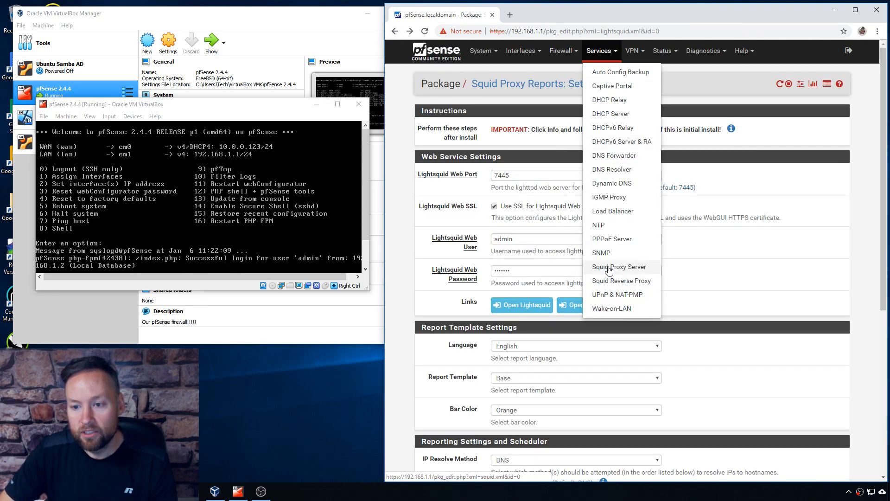
{"action": "left_click", "coordinate": [619, 267]}
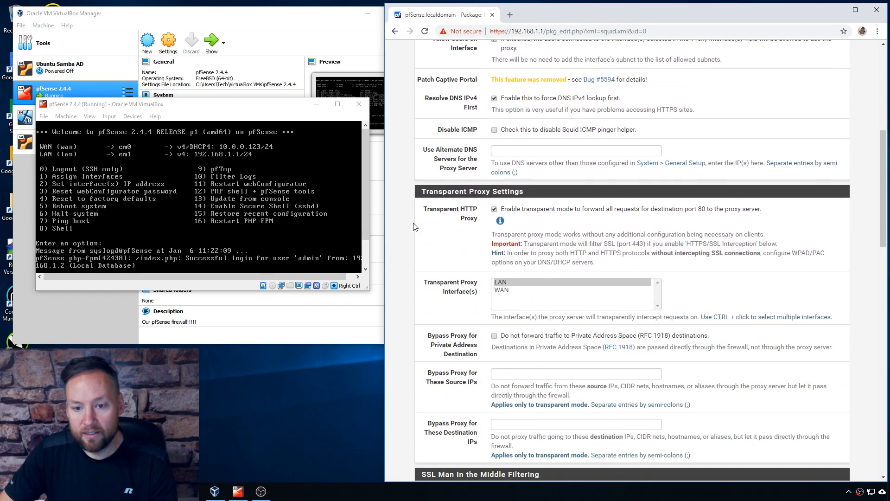
- Enable Access Logging in Logging Settings, with logs stored under /var/squid/logs
{"action": "scroll", "scroll_direction": "down", "scroll_amount": 3}
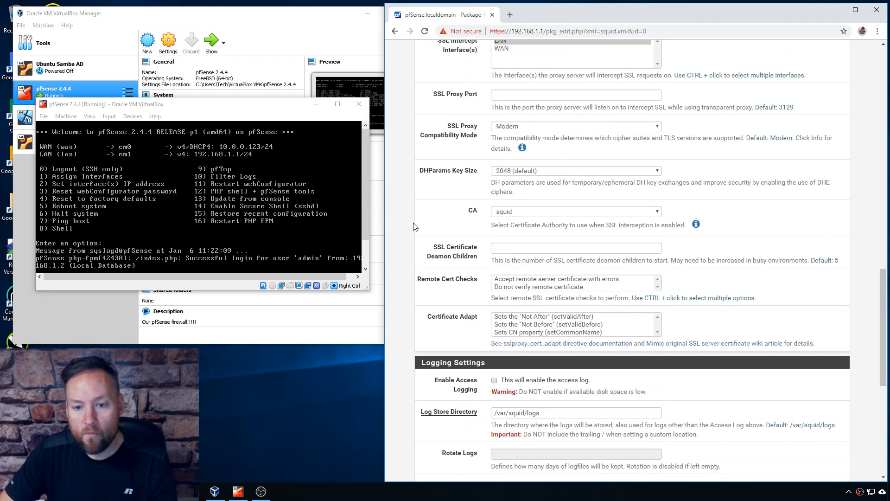
{"action": "scroll", "scroll_direction": "down", "scroll_amount": 3}
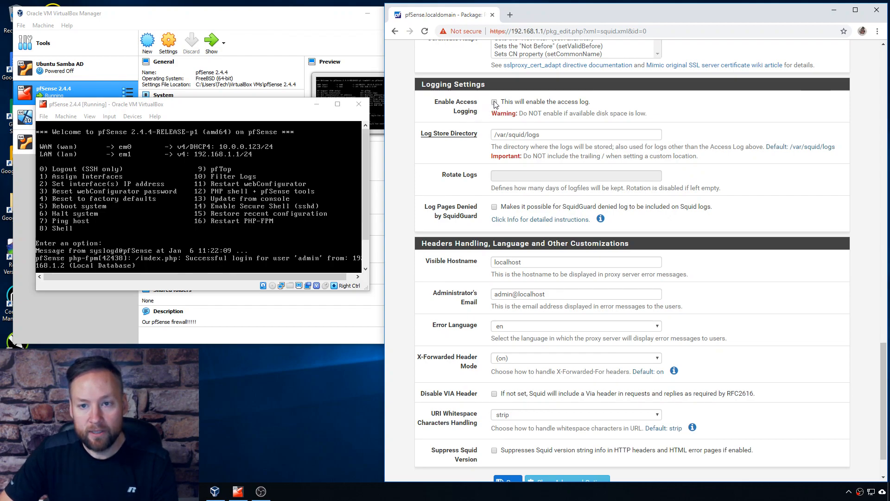
{"action": "left_click", "coordinate": [494, 102]}
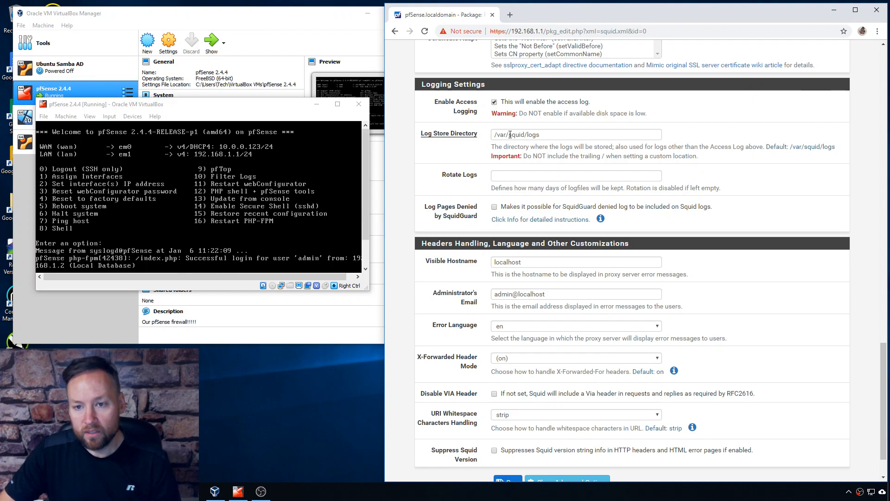
{"action": "mouse_move", "coordinate": [518, 147]}
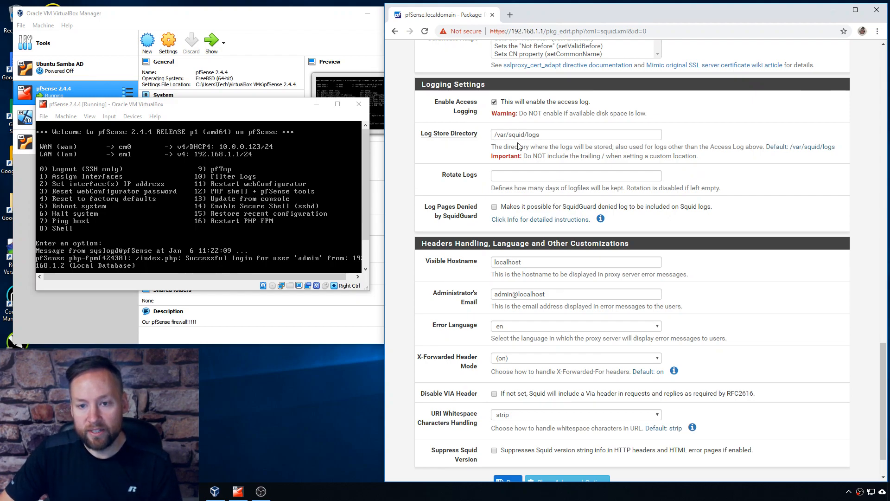
{"action": "mouse_move", "coordinate": [544, 180]}
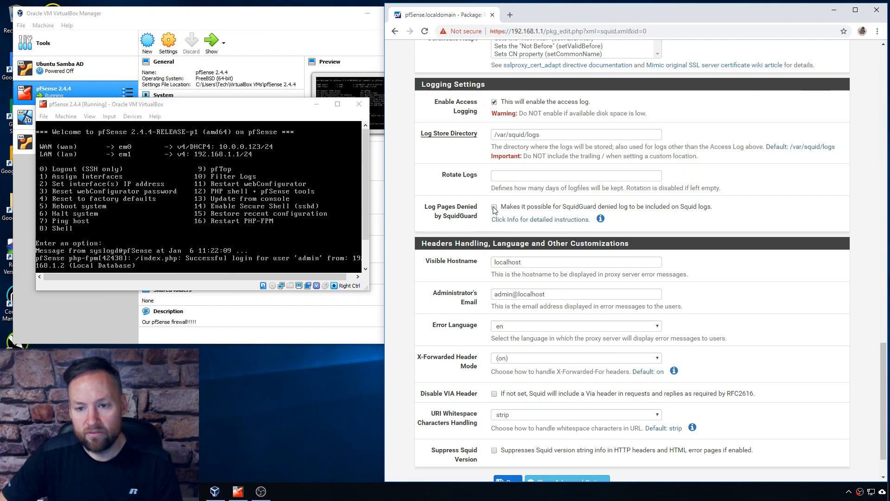
{"action": "left_click", "coordinate": [493, 207]}
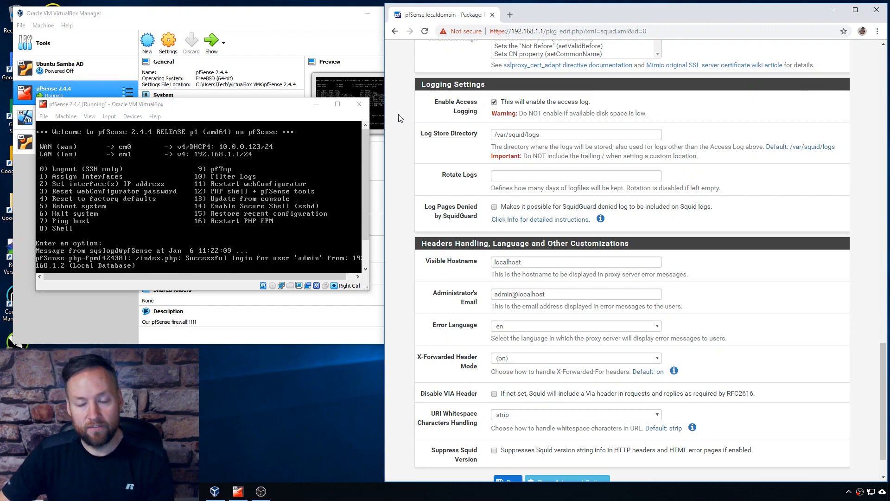
{"action": "mouse_move", "coordinate": [443, 114]}
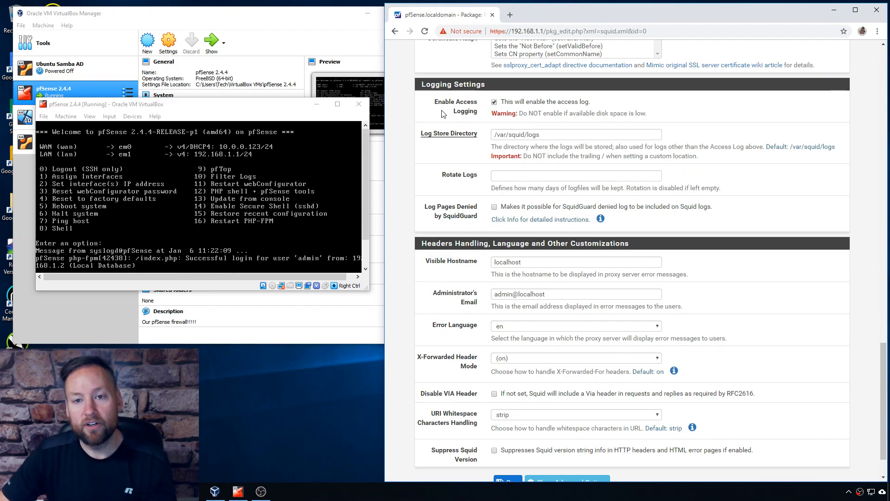
{"action": "mouse_move", "coordinate": [475, 118]}
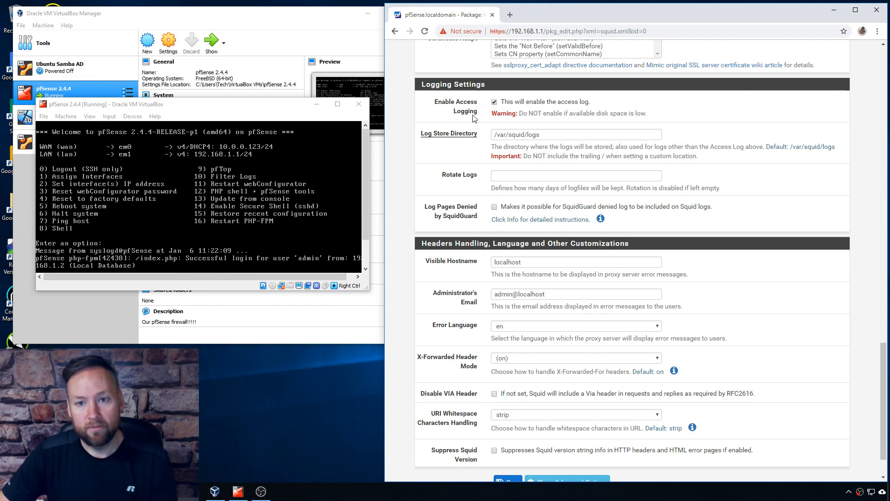
{"action": "mouse_move", "coordinate": [476, 236]}
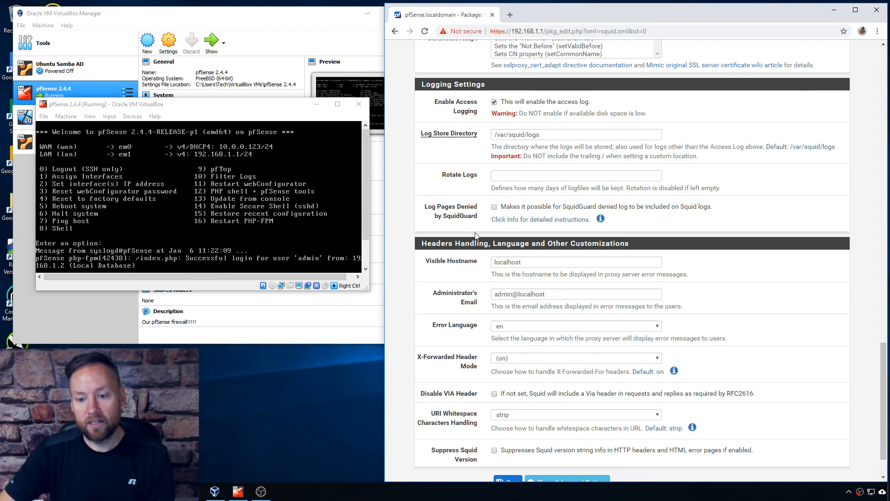
{"action": "scroll", "scroll_direction": "up", "scroll_amount": 3}
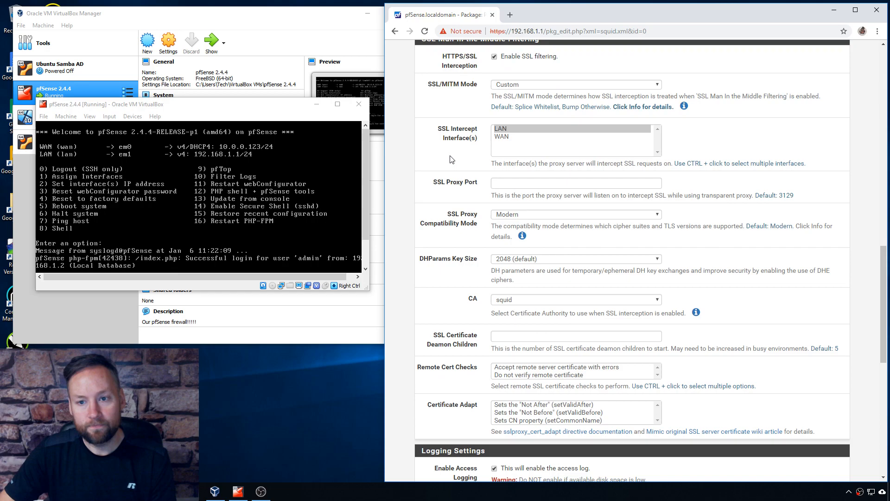